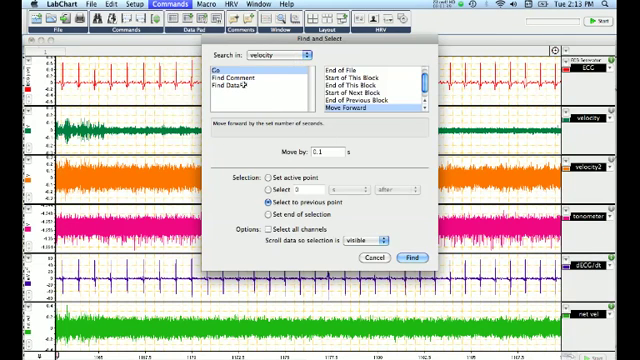
Step: Set Find Data to search for Local Maxima with a noise threshold of 1
left_click(246, 98)
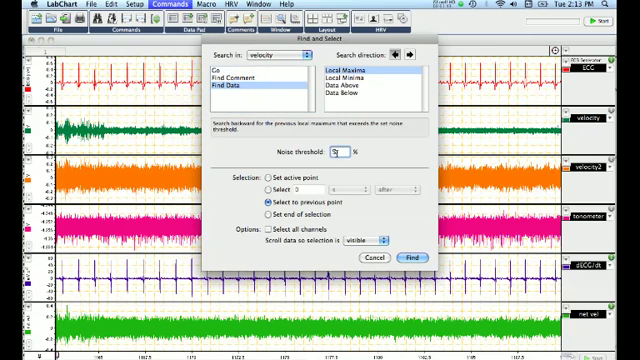
type("1")
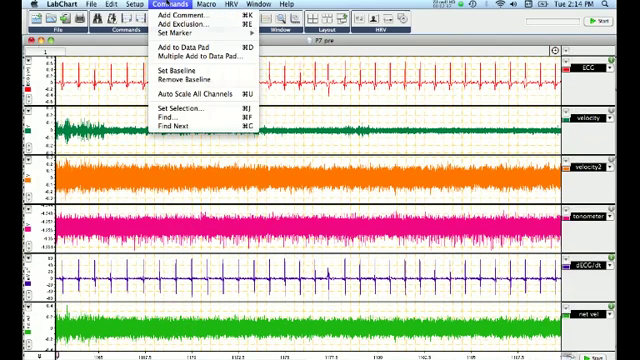
mouse_move(176, 118)
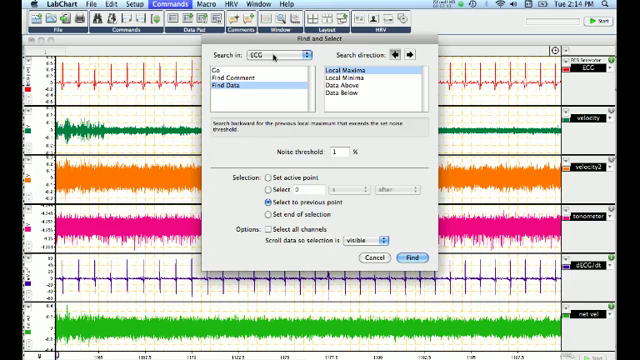
Step: Run Find to locate the next local maximum on the top channel
left_click(280, 54)
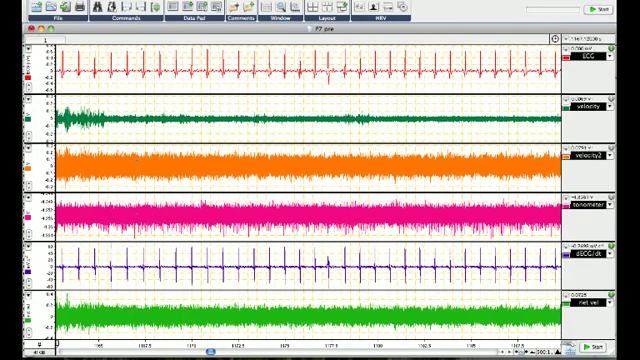
left_click(136, 8)
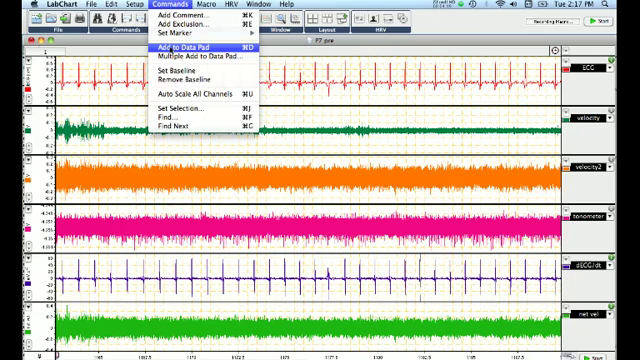
mouse_move(200, 44)
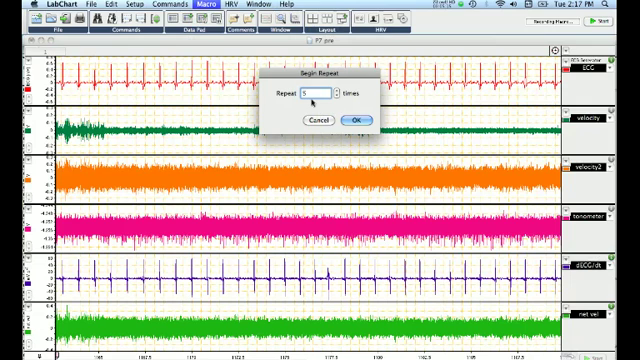
Step: Start recording a new macro from the Macro menu
type("0")
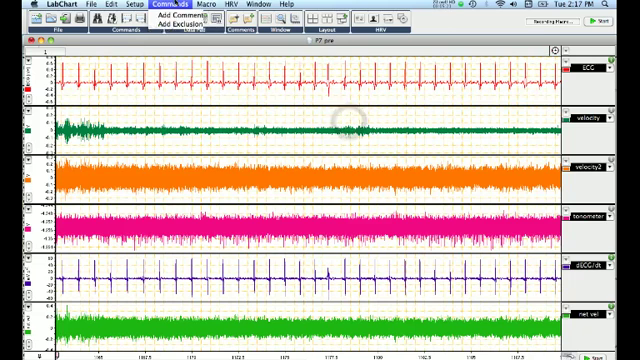
left_click(186, 4)
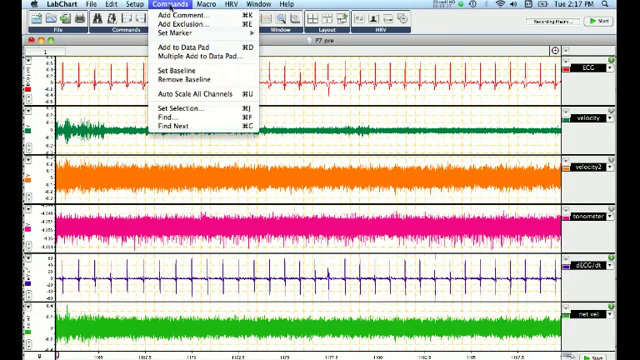
left_click(180, 4)
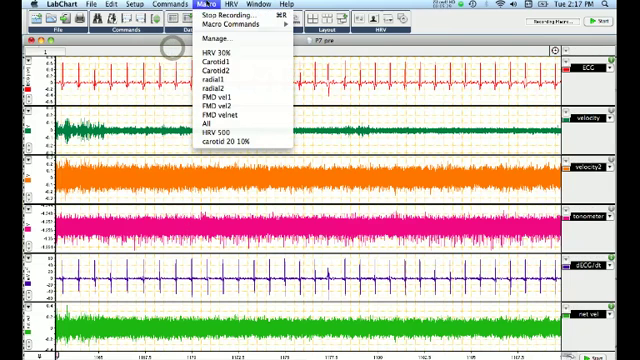
left_click(222, 24)
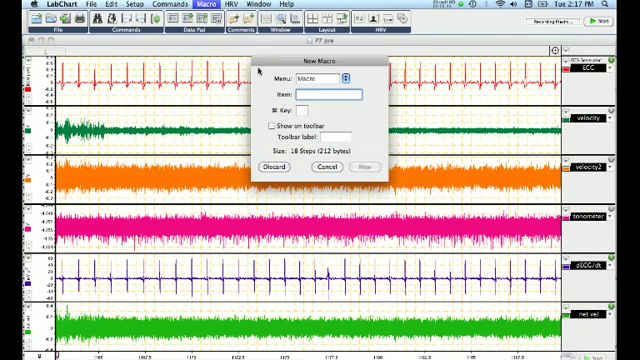
Step: Name the new macro 'HRV 500' and begin recording its steps
type("HRV")
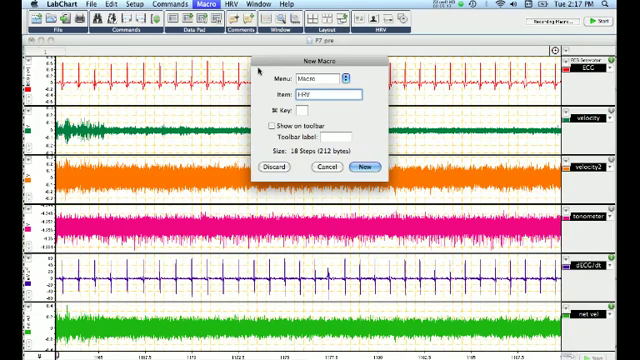
type("500")
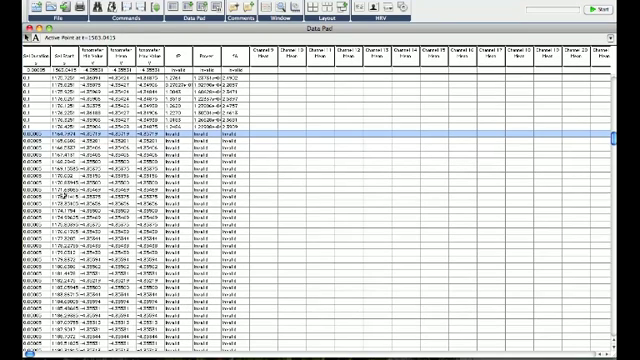
Step: Scroll through the Data Pad's logged R-peak times
scroll("down", 3)
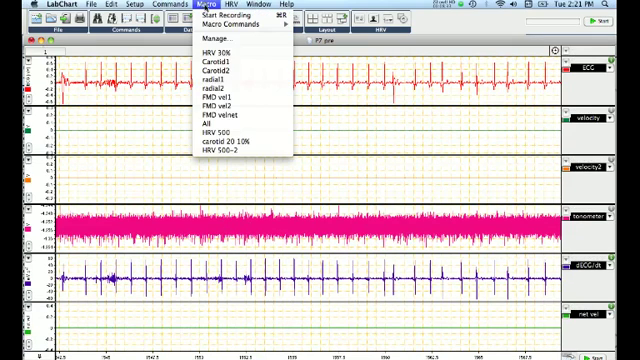
mouse_move(236, 148)
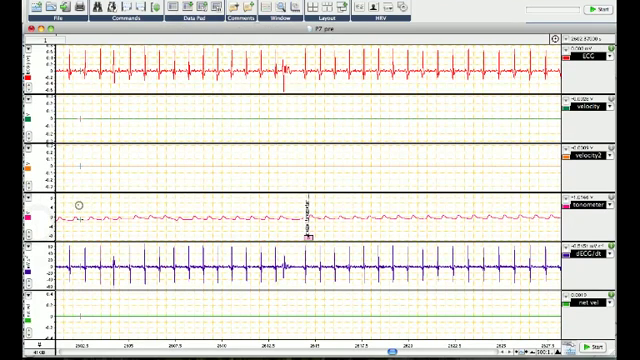
Step: Show the saved macros list containing the HRV 500 macro
left_click(192, 6)
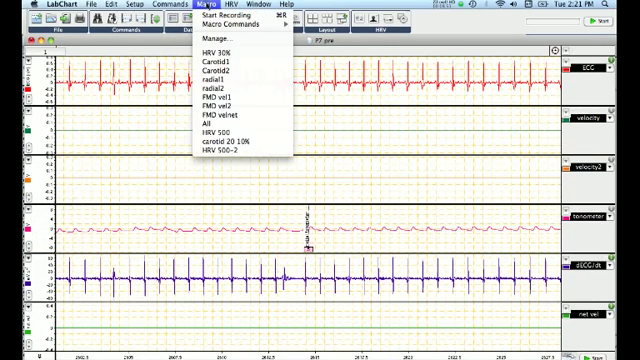